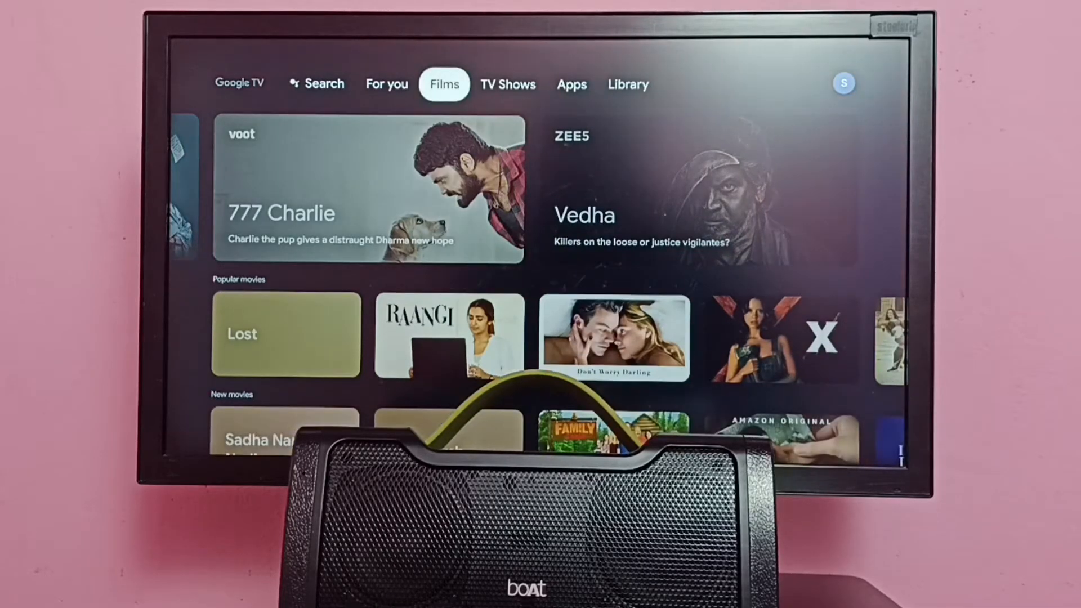
# Open Settings from the profile icon and go to Remotes and accessories.
pyautogui.click(627, 84)
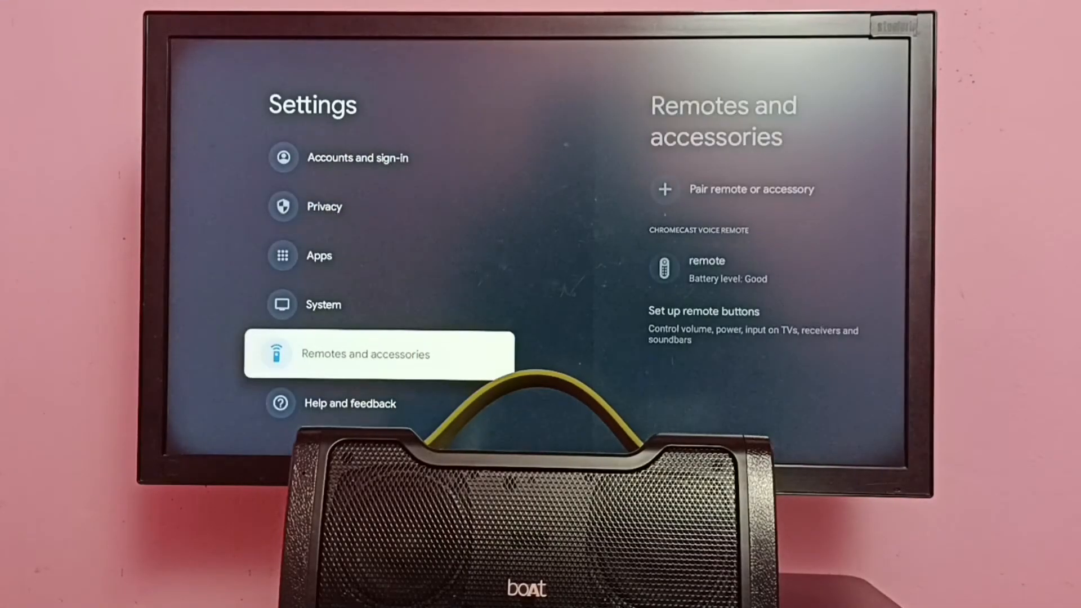
pyautogui.click(381, 354)
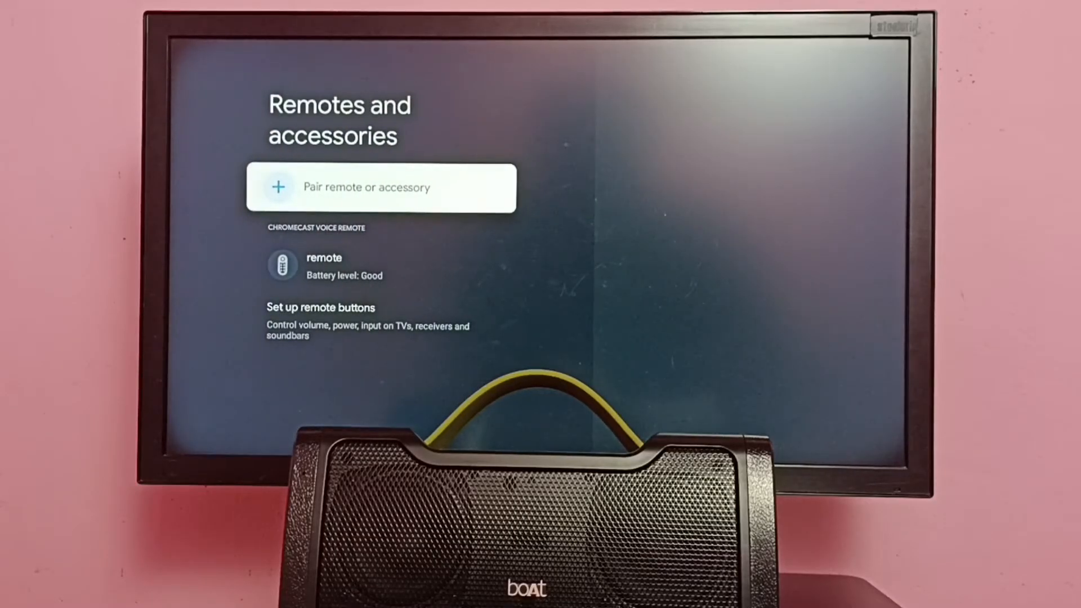
# Pair the boAt Stone 1000 speaker as a new accessory, accepting its pairing request.
pyautogui.click(381, 187)
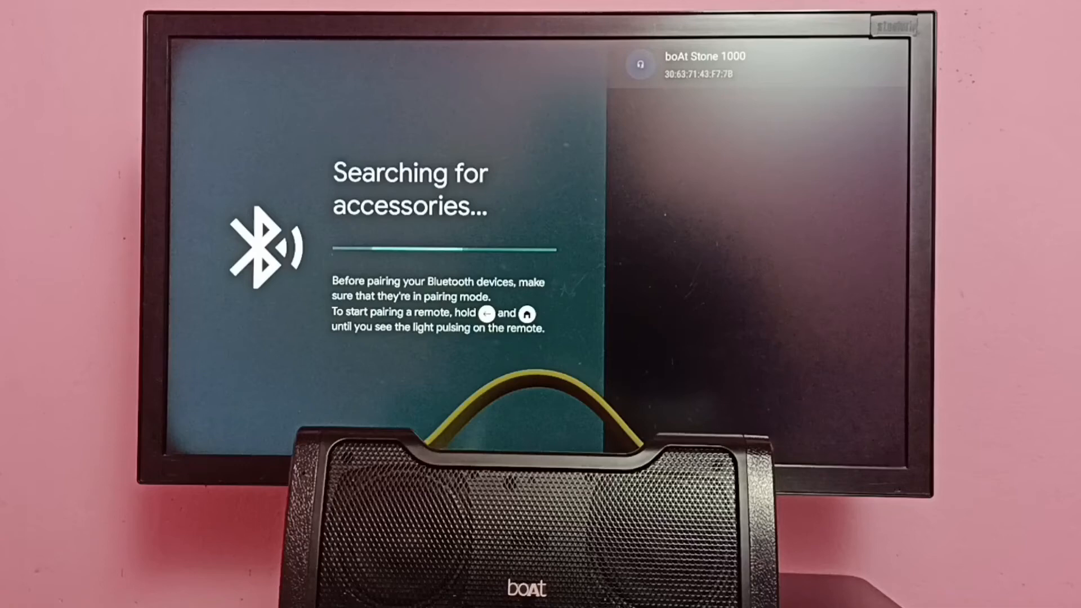
pyautogui.click(703, 65)
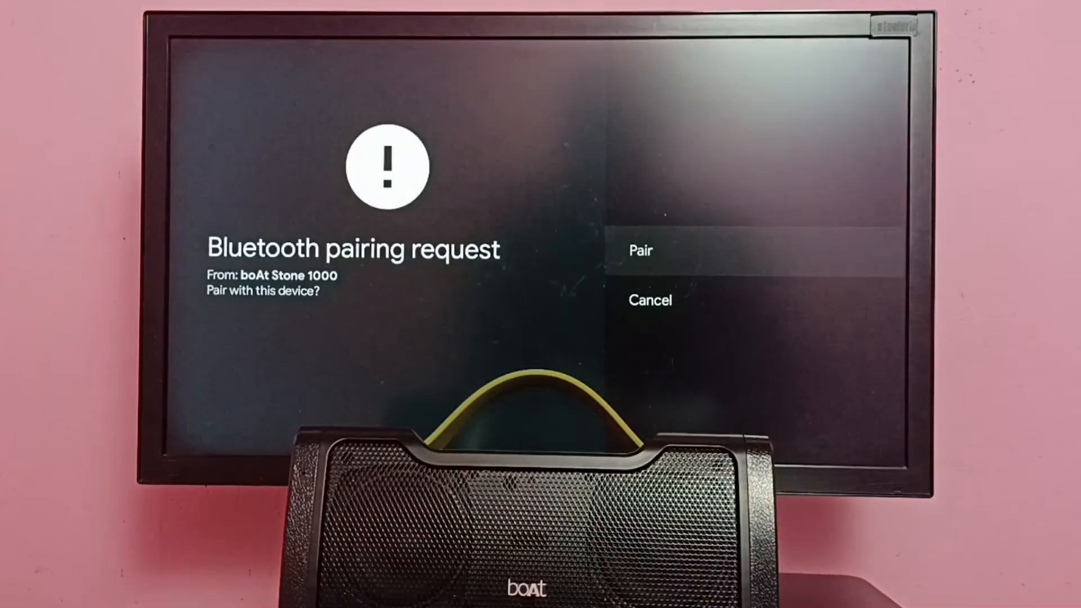
pyautogui.click(639, 250)
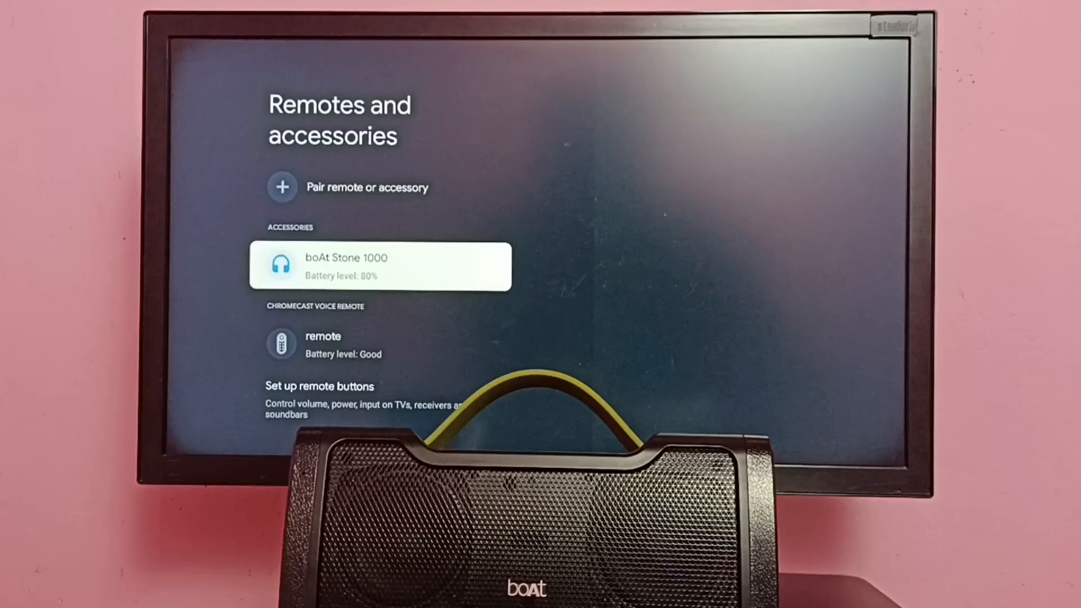
# Disconnect the boAt Stone 1000 speaker from its accessory options.
pyautogui.click(379, 267)
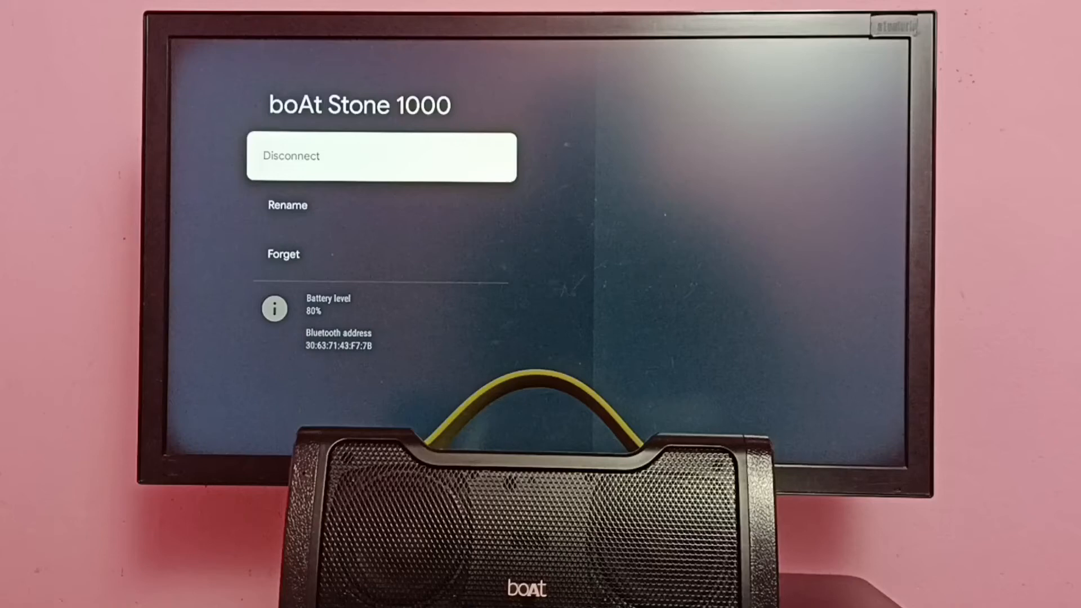
pyautogui.click(381, 157)
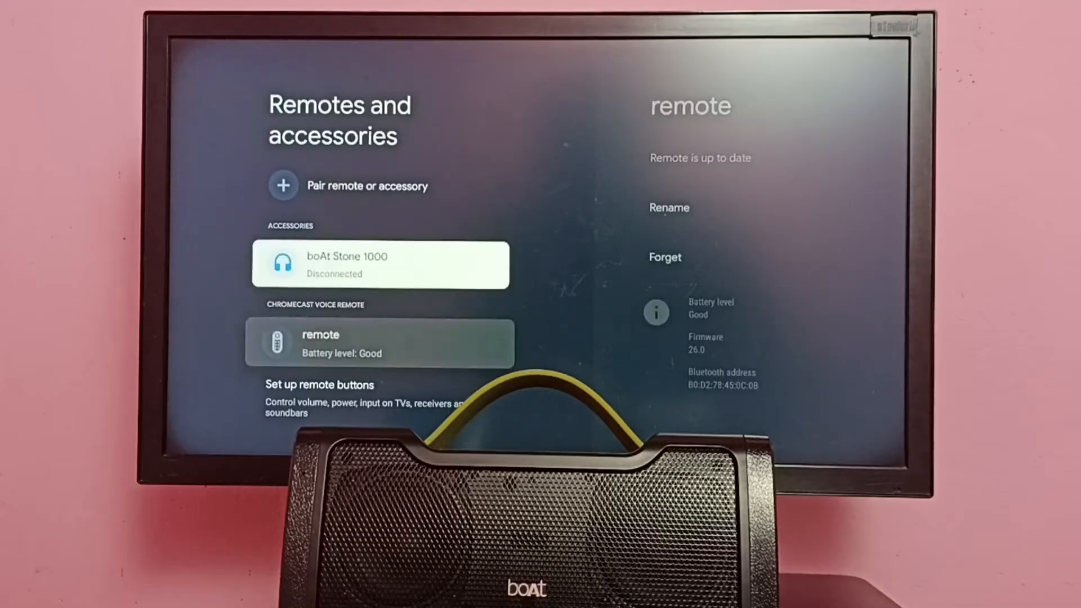
# Choose Connect on the disconnected boAt Stone 1000 speaker to bring up the connection prompt.
pyautogui.click(380, 265)
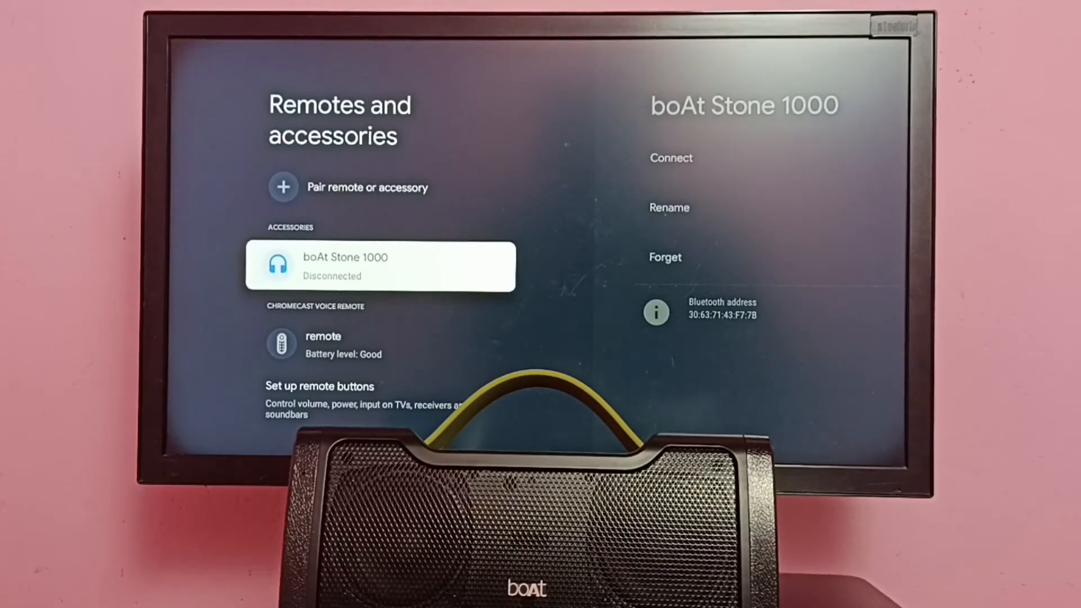
pyautogui.click(379, 266)
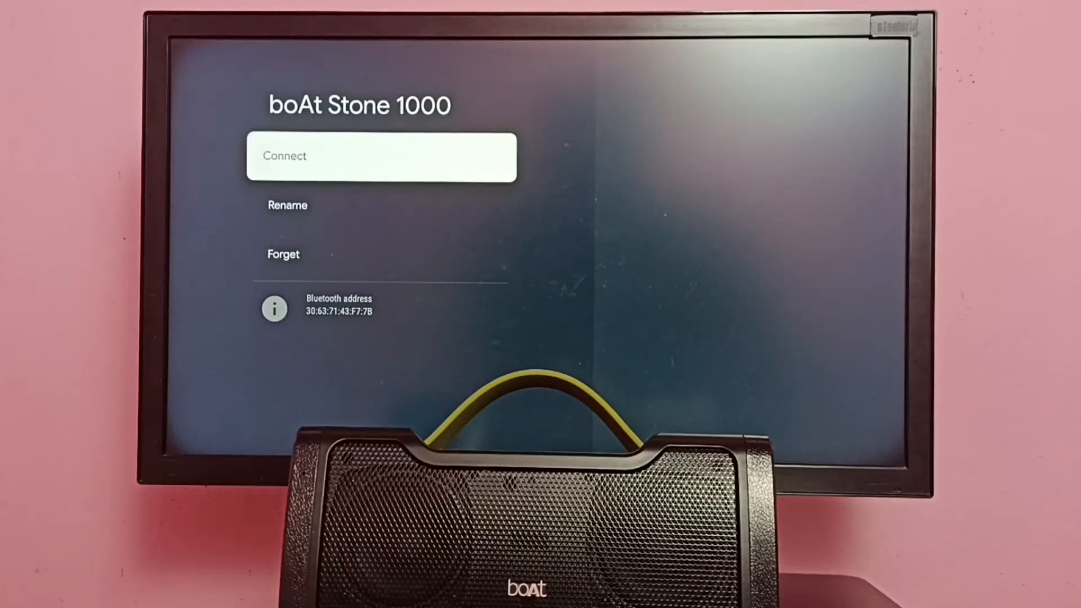
pyautogui.click(381, 157)
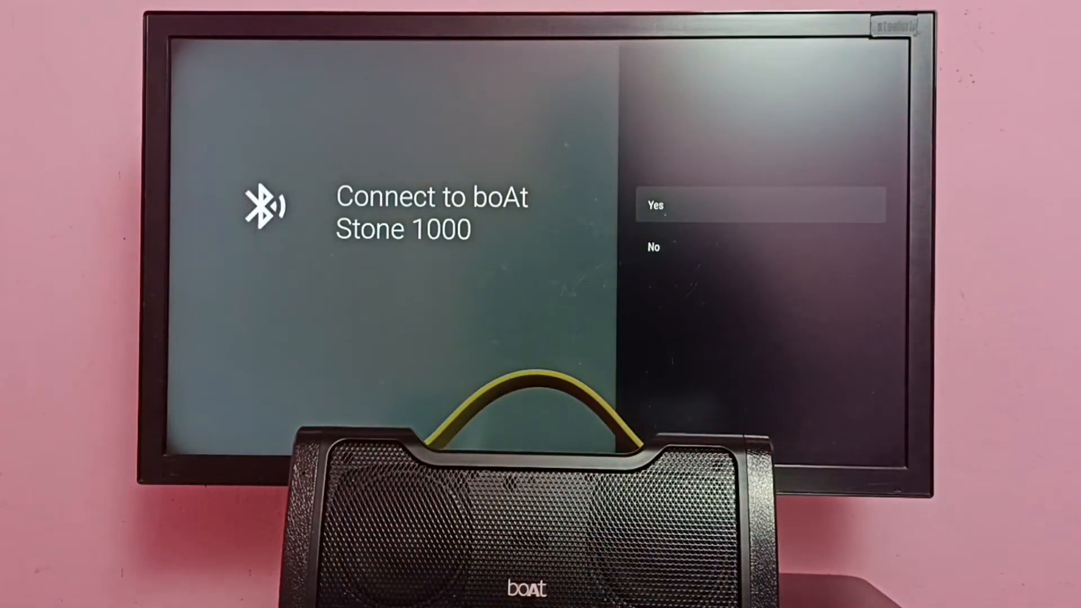